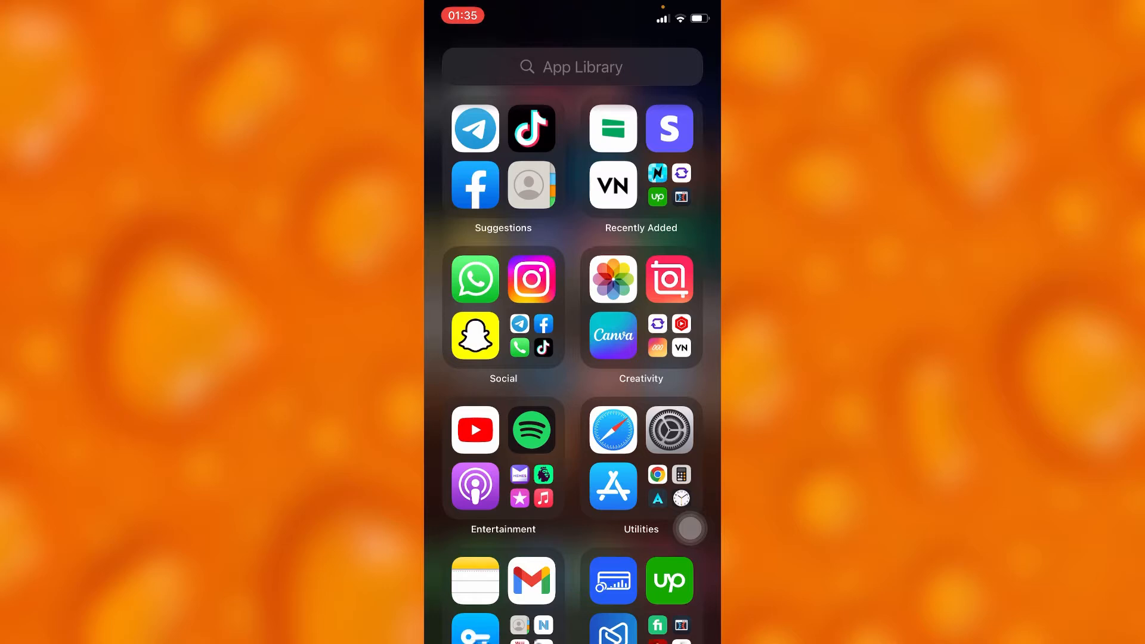
Launch Snapchat from the Social folder in the App Library
left_click(474, 335)
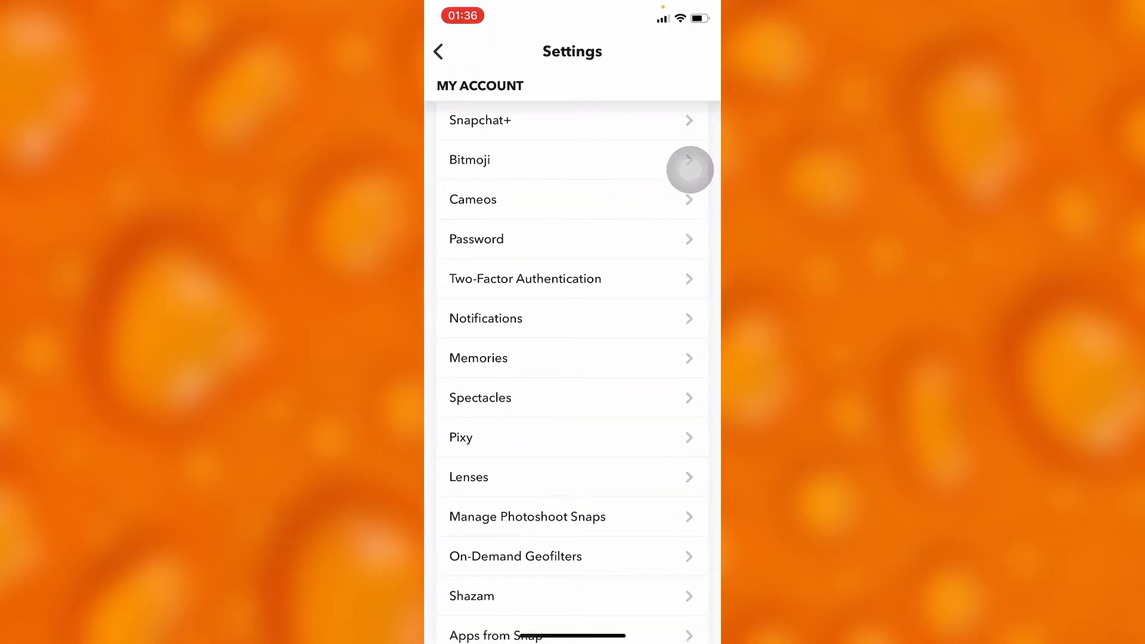
mouse_move(474, 305)
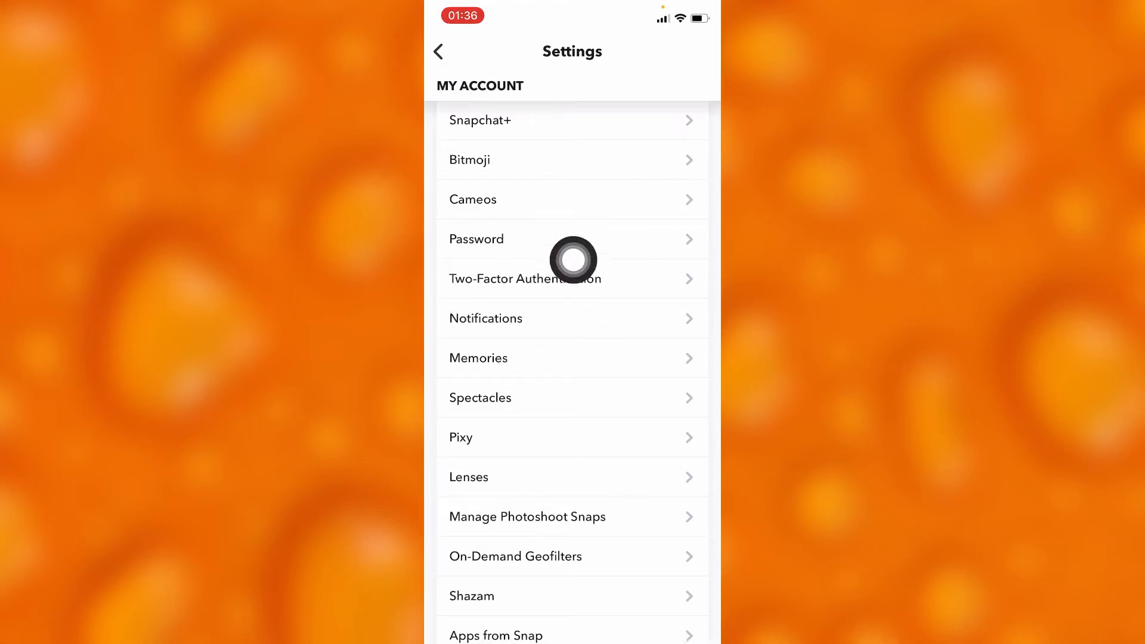
Open Two-Factor Authentication under My Account in Snapchat Settings
left_click(524, 279)
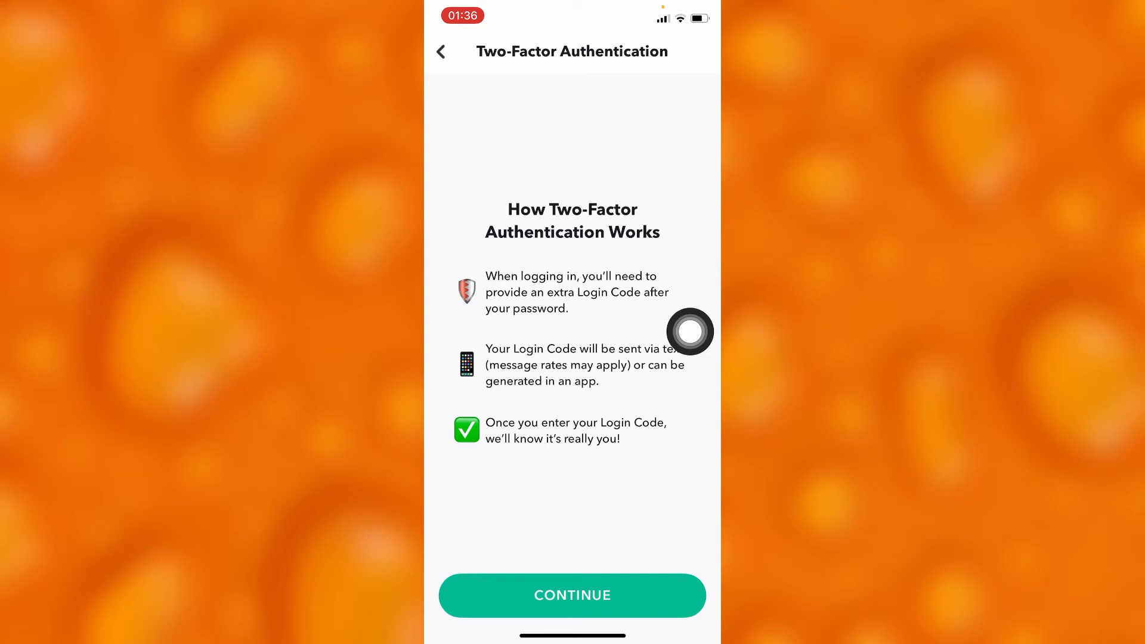
mouse_move(596, 495)
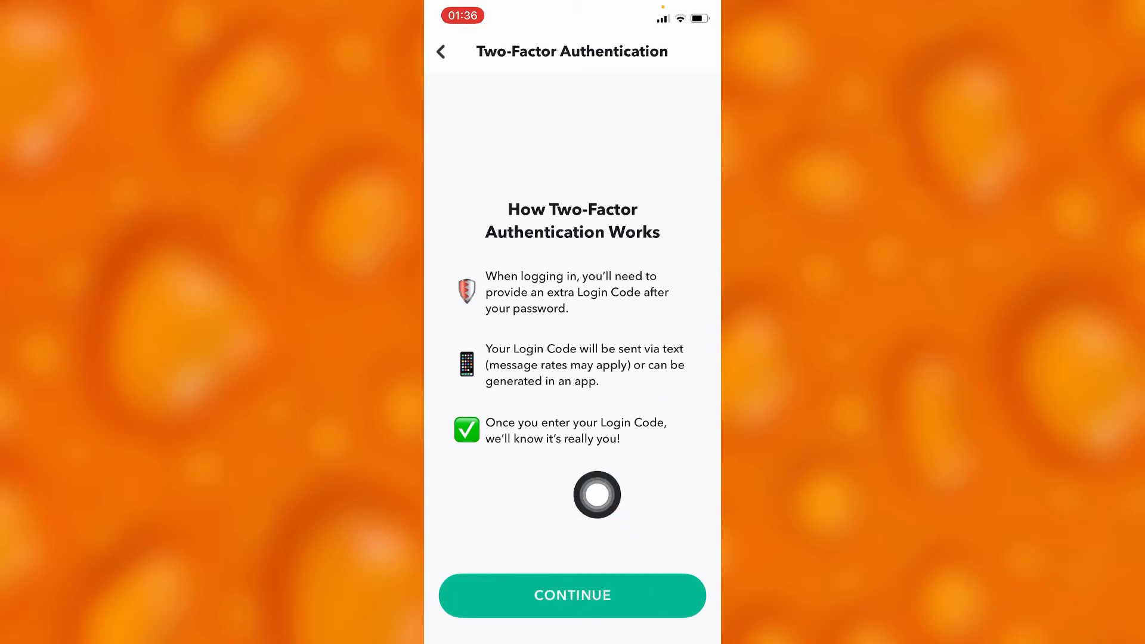
mouse_move(630, 443)
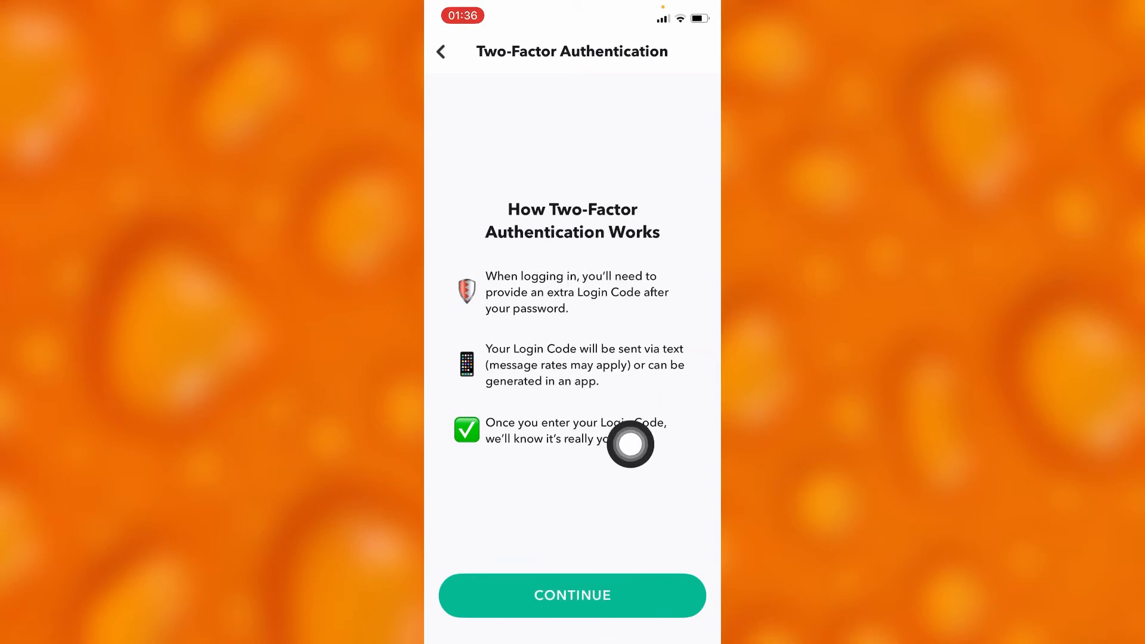
Agree to enable two-factor authentication and choose Text for receiving codes
left_click(572, 595)
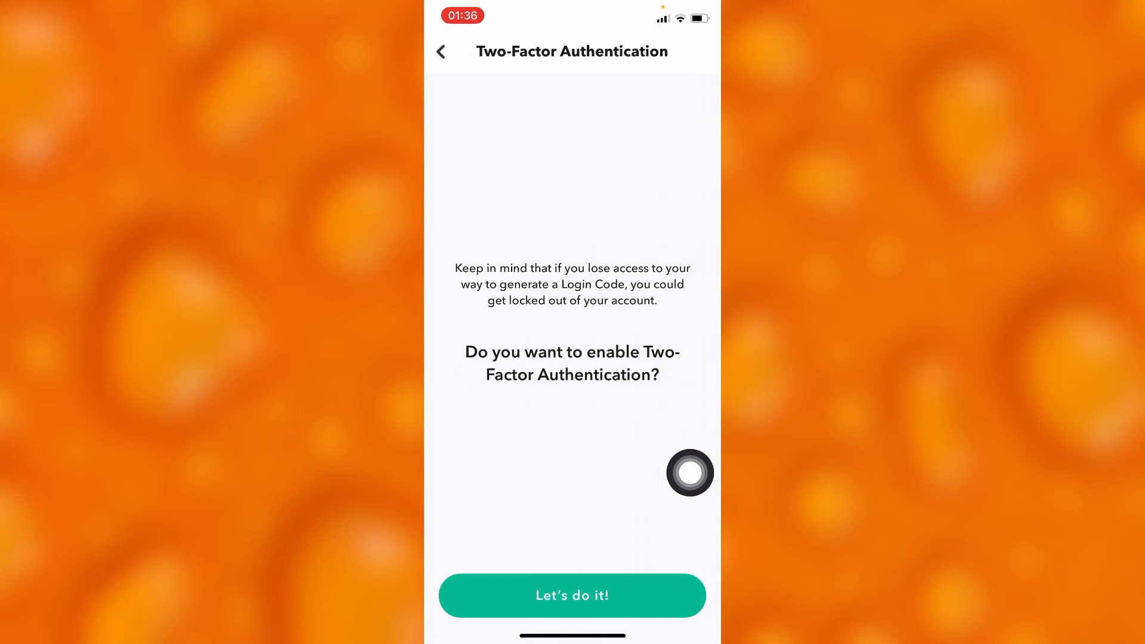
left_click(572, 595)
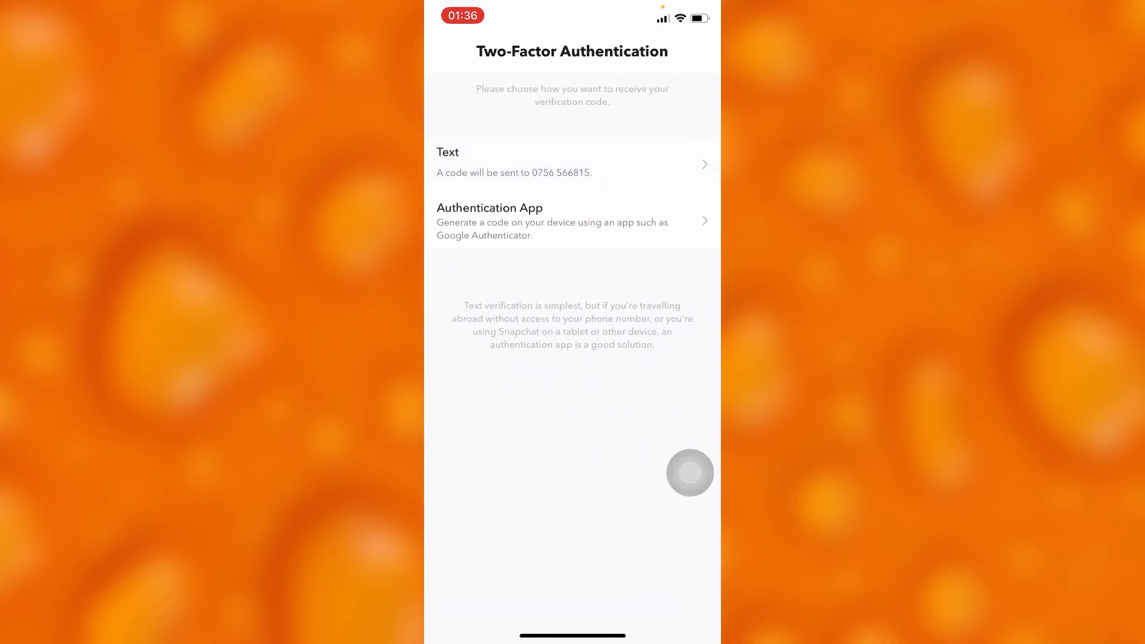
left_click(572, 162)
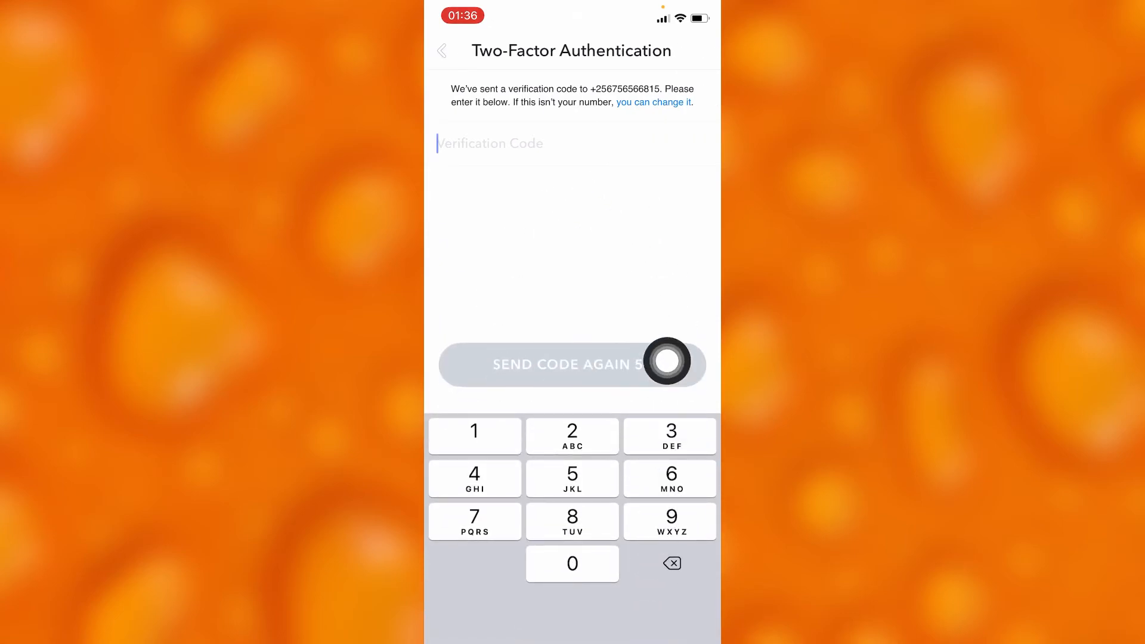
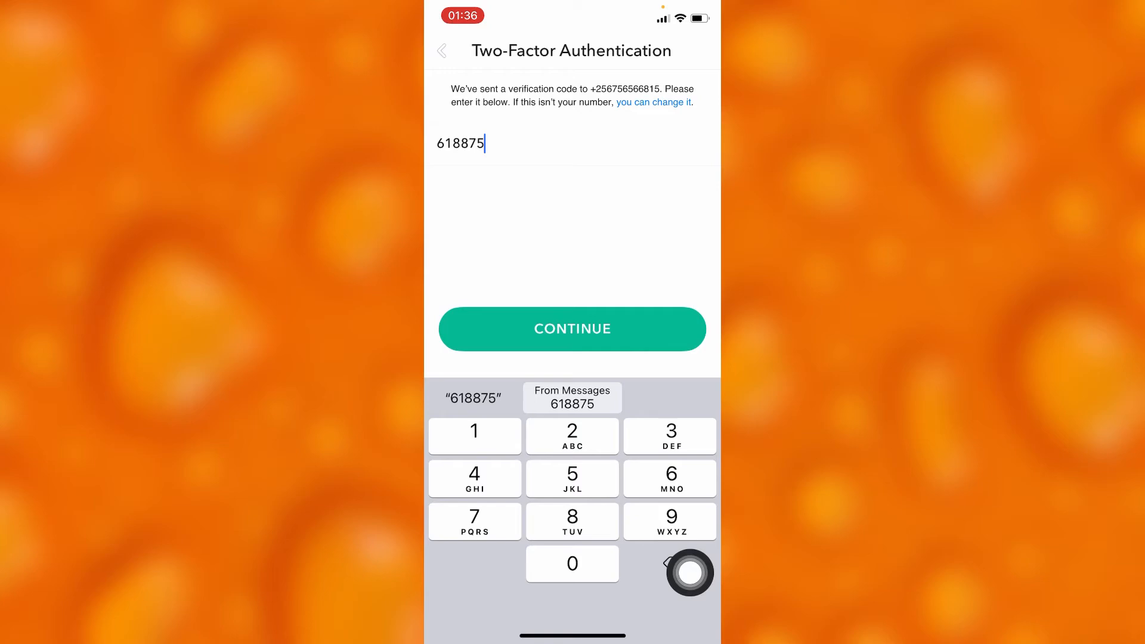
left_click(572, 329)
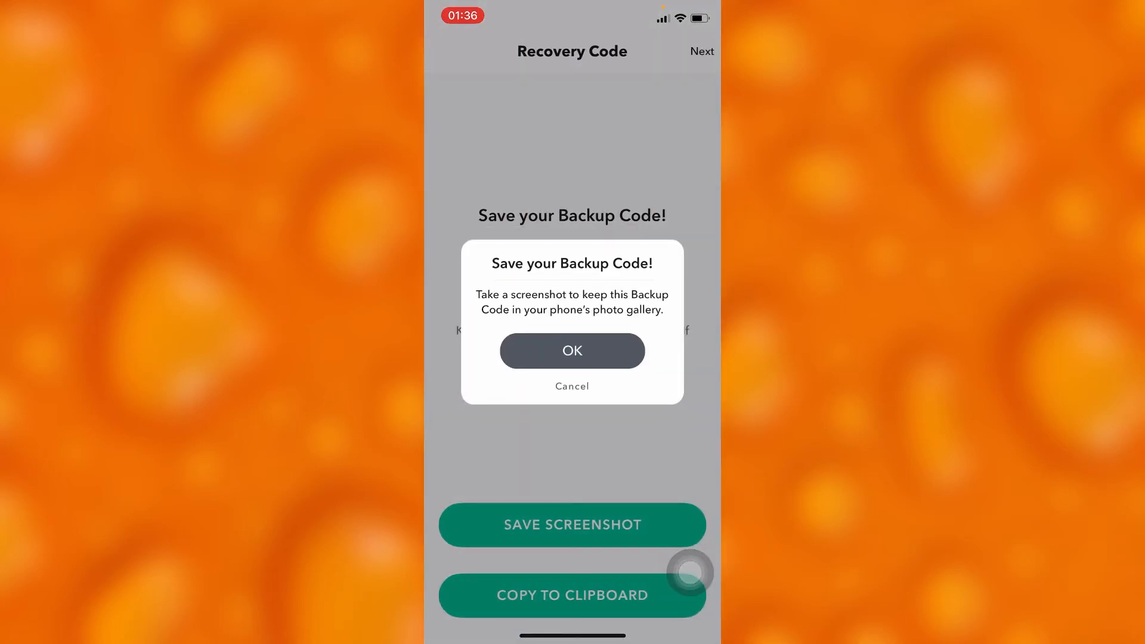
left_click(572, 350)
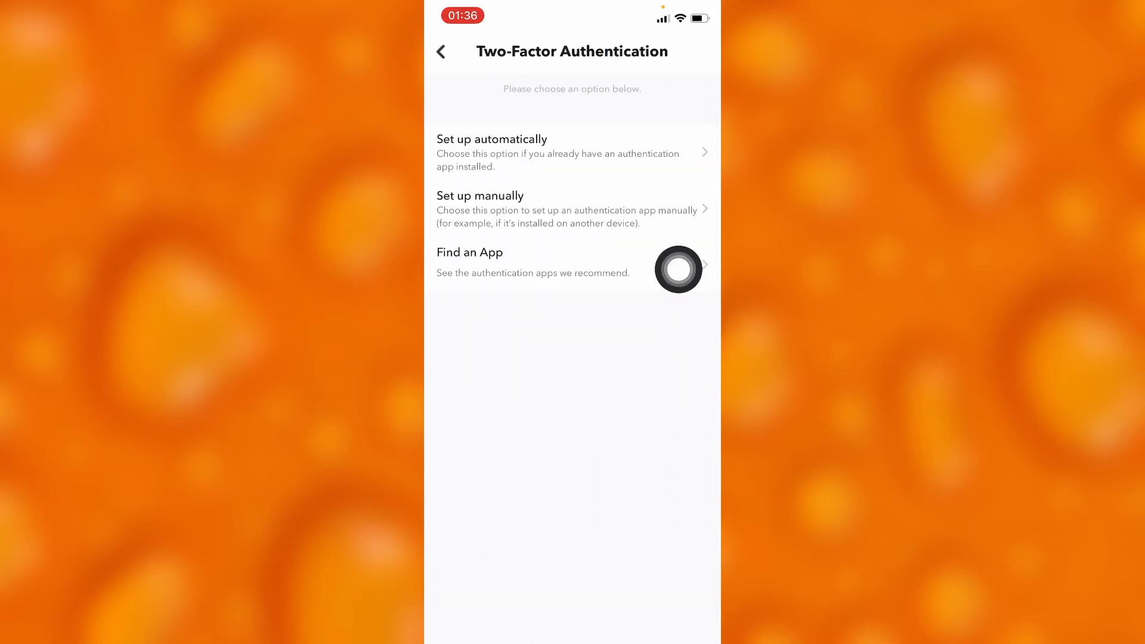
mouse_move(689, 334)
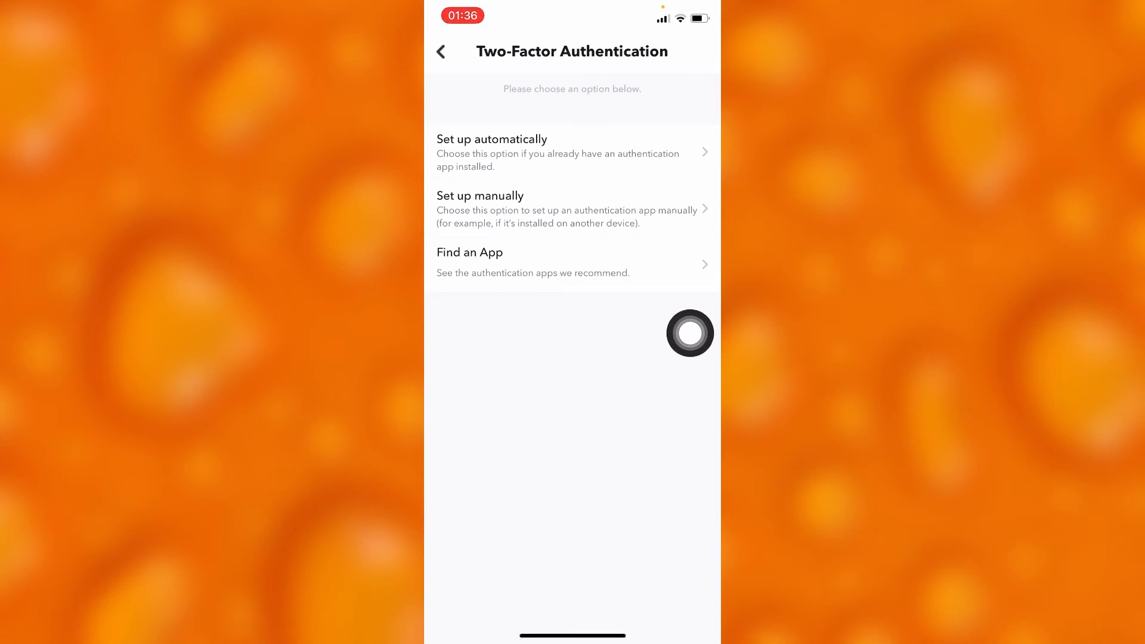
mouse_move(454, 328)
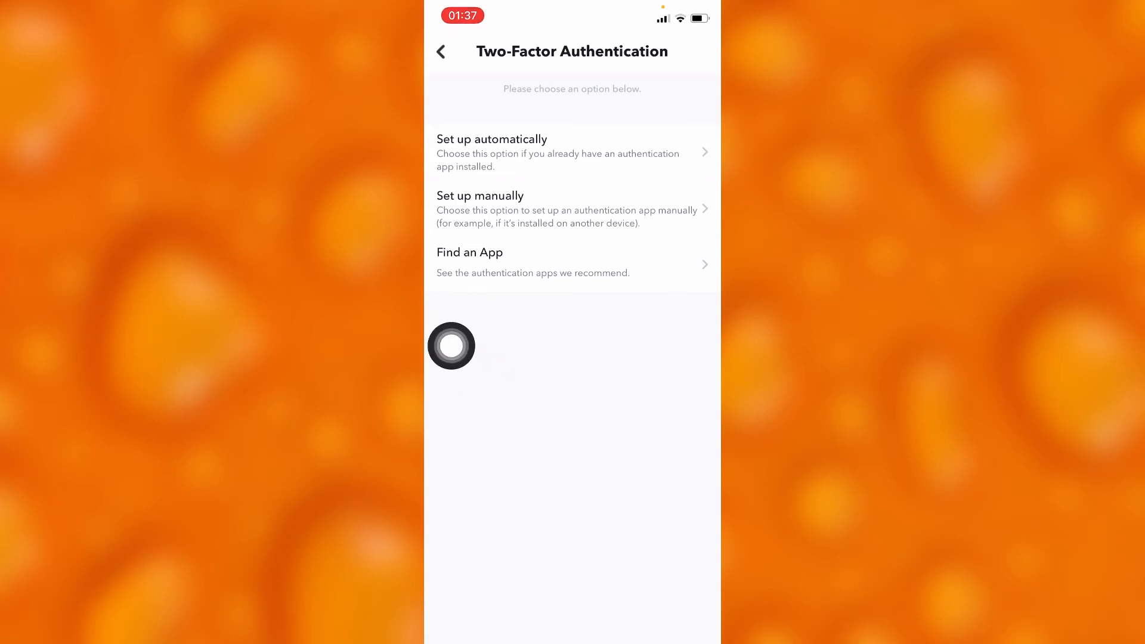
mouse_move(660, 345)
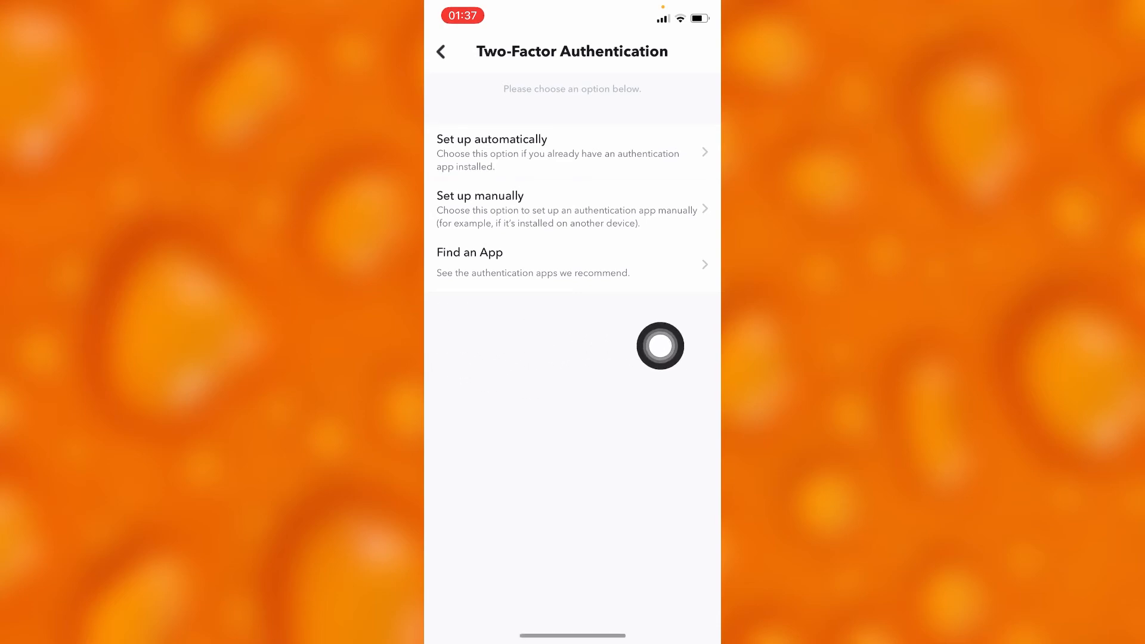
mouse_move(690, 346)
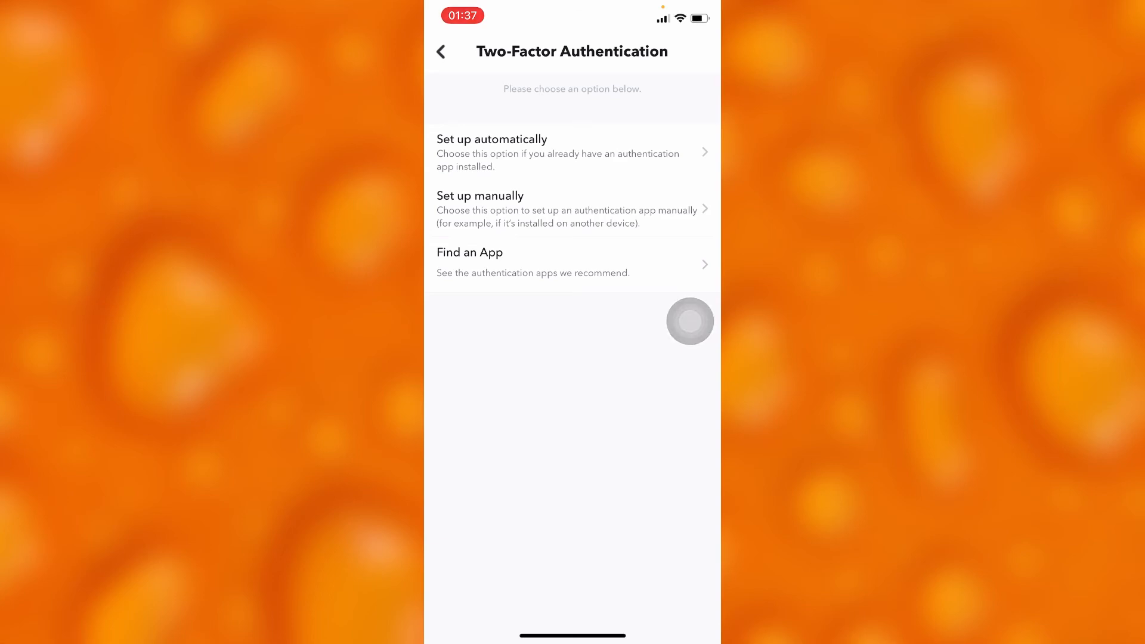
mouse_move(455, 351)
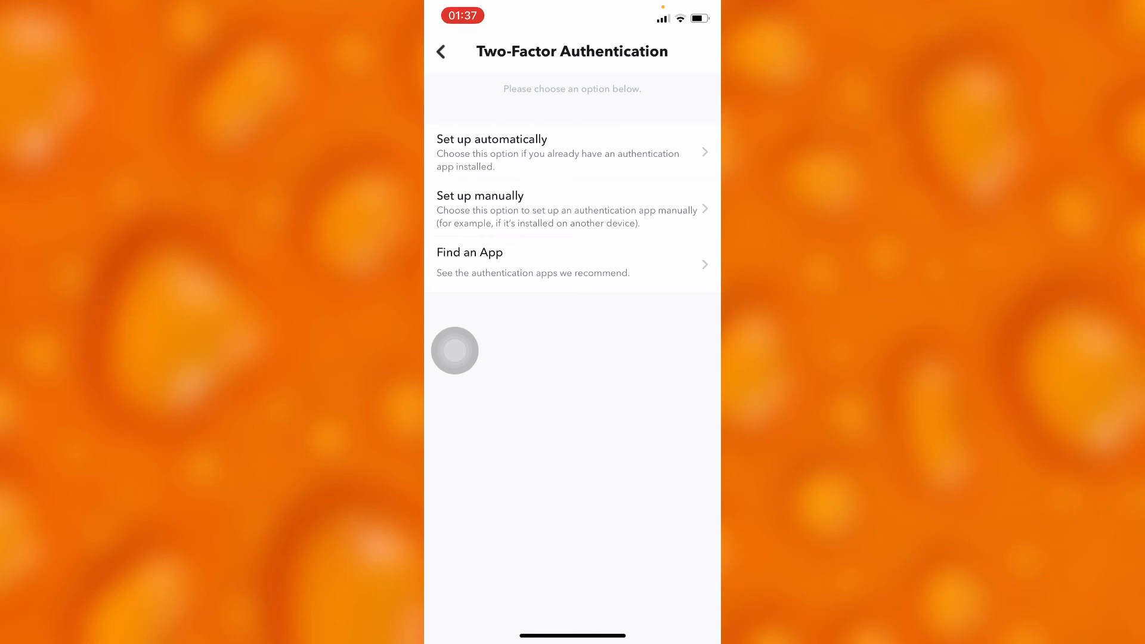